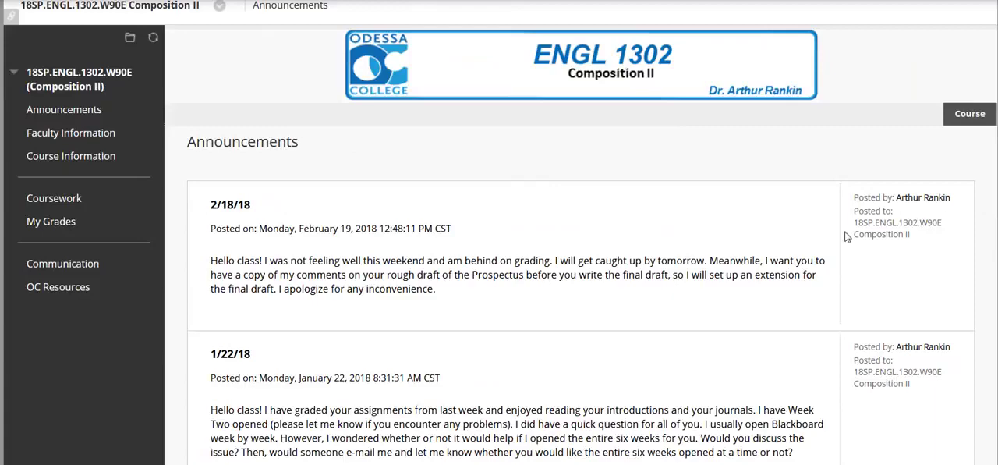
mouse_move(600, 250)
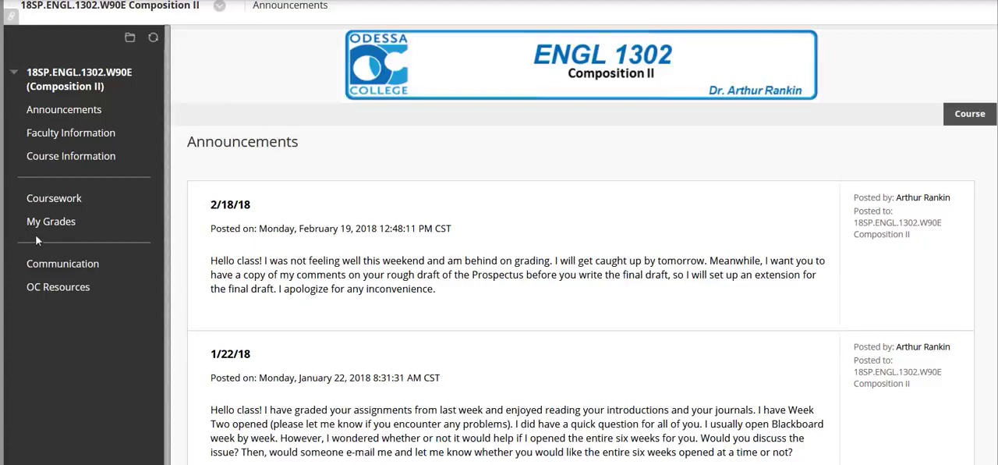
mouse_move(50, 233)
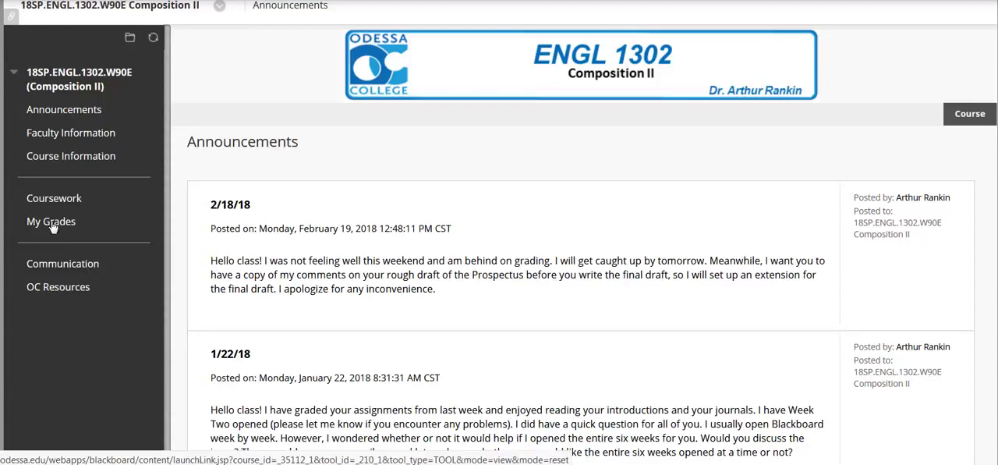
Step: Open My Grades and scroll to the Research Project Prospectus Rough Draft scored 25/40
click(51, 221)
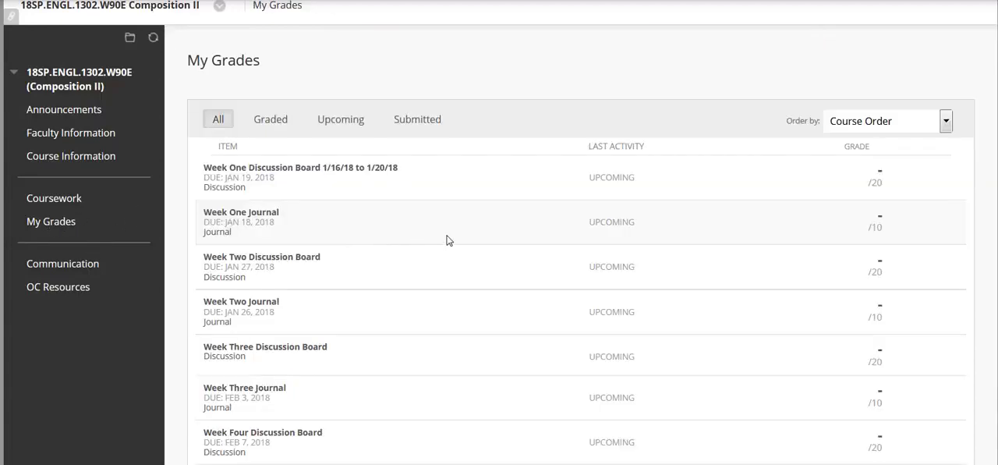
scroll(down, 3)
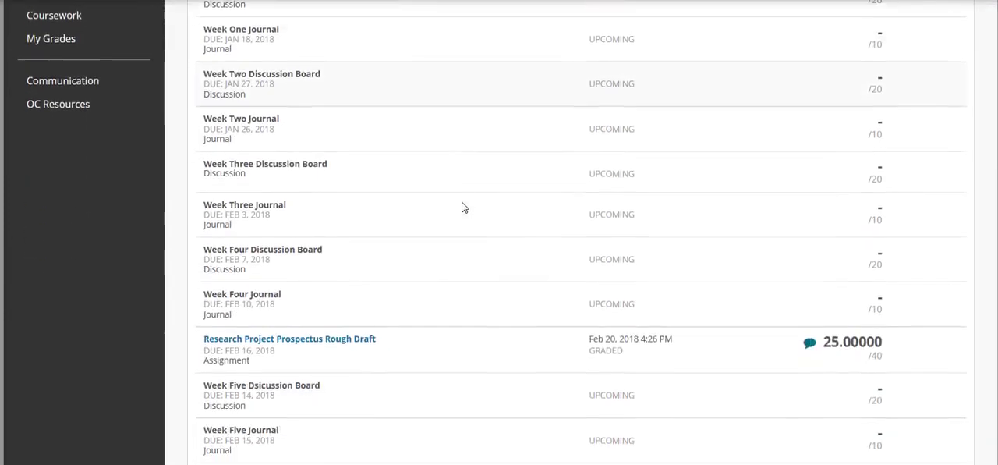
scroll(down, 3)
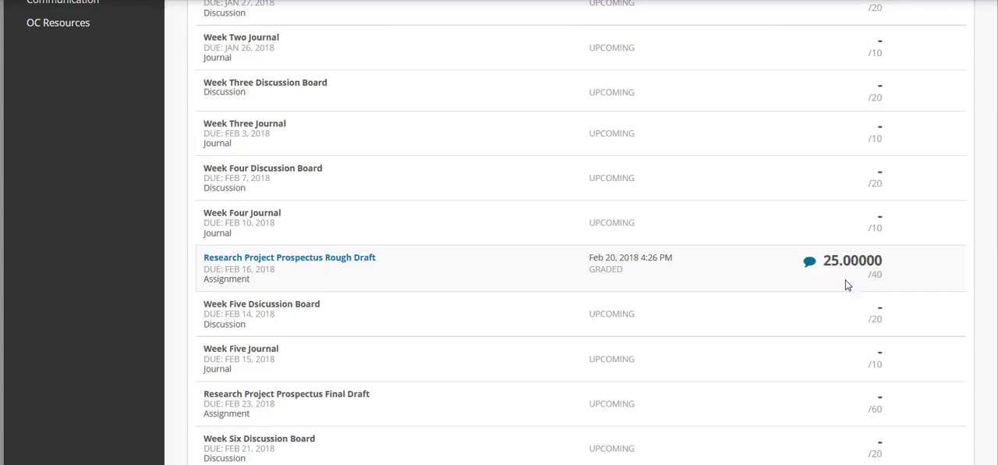
mouse_move(275, 268)
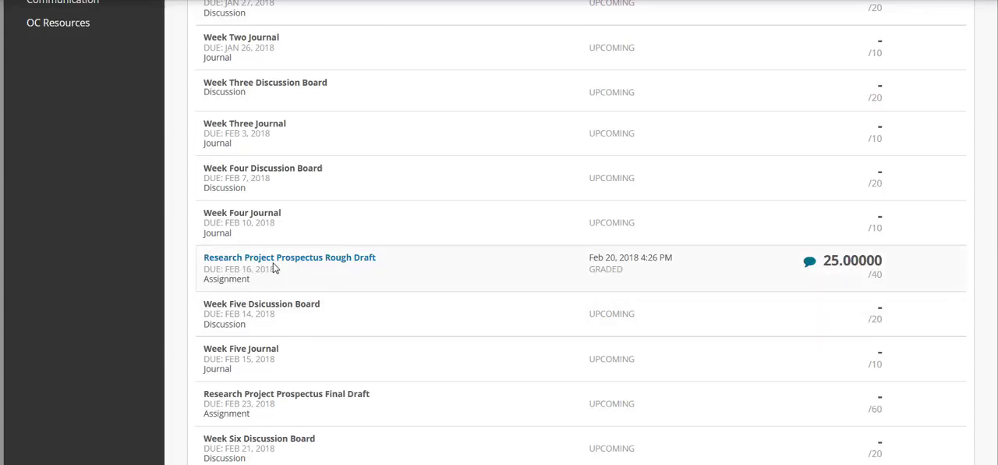
mouse_move(768, 256)
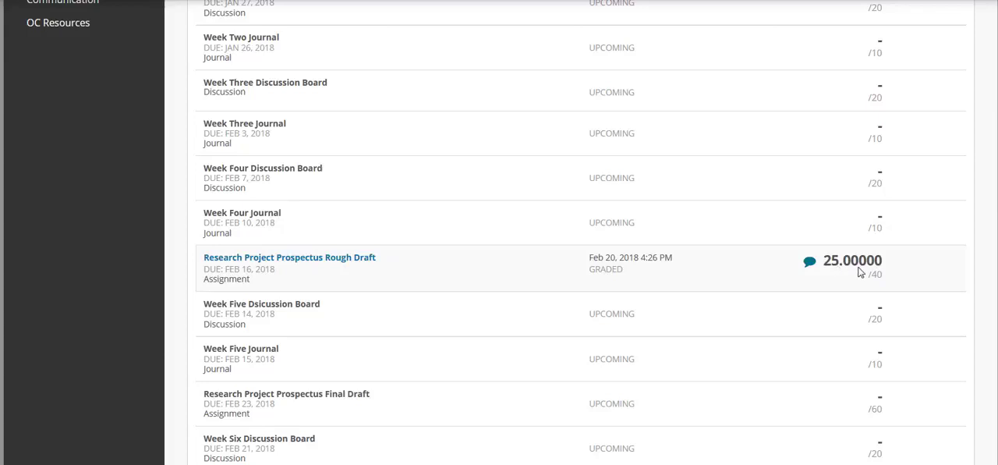
mouse_move(871, 286)
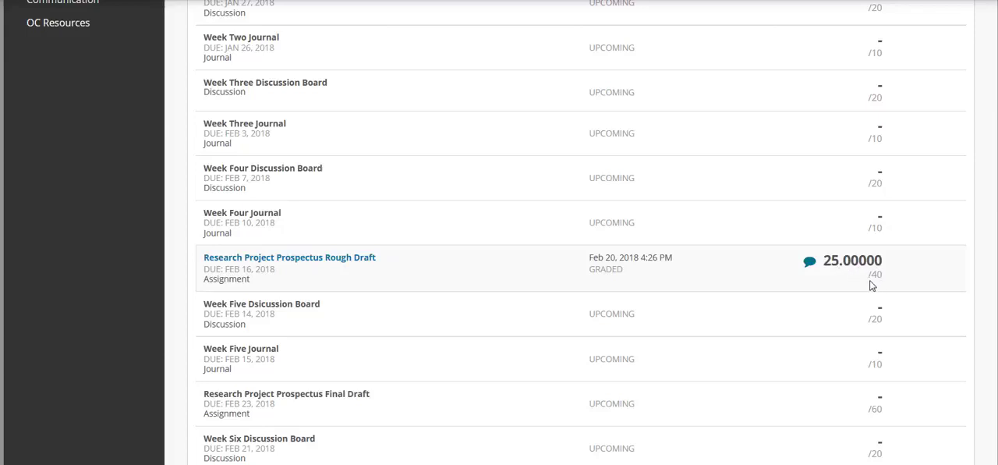
mouse_move(824, 273)
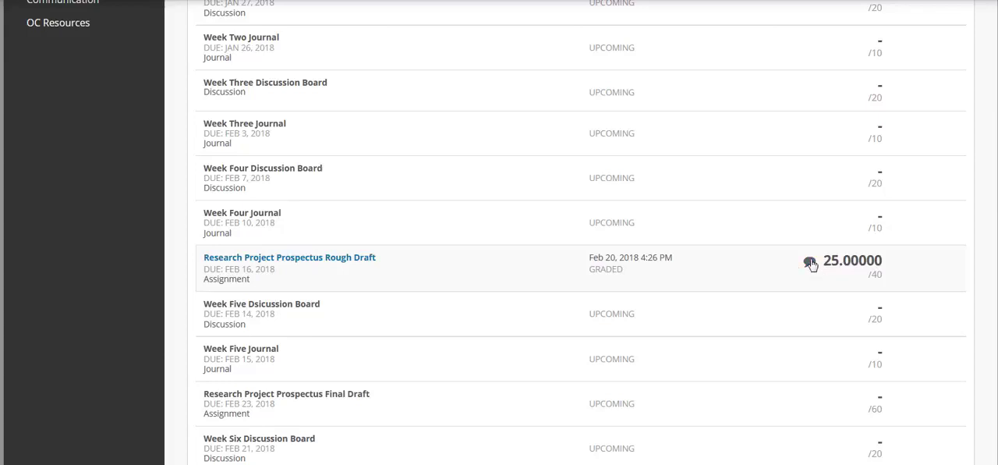
click(810, 261)
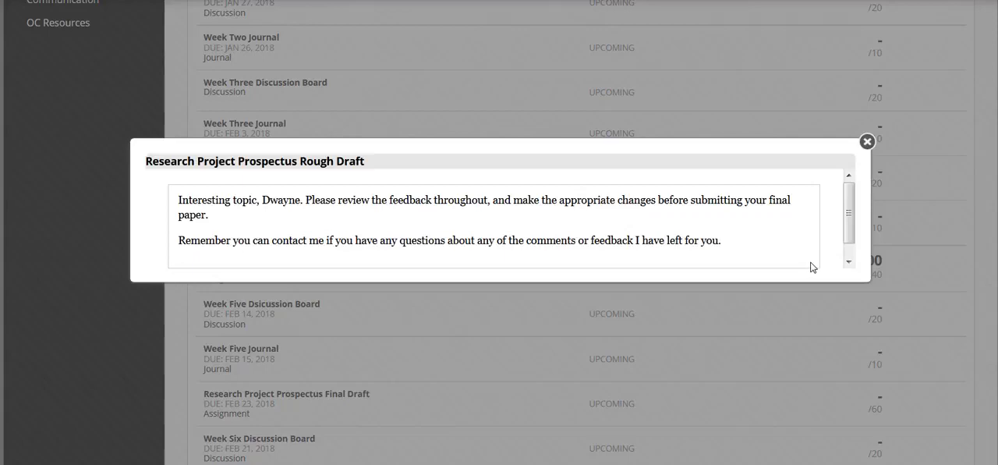
mouse_move(231, 257)
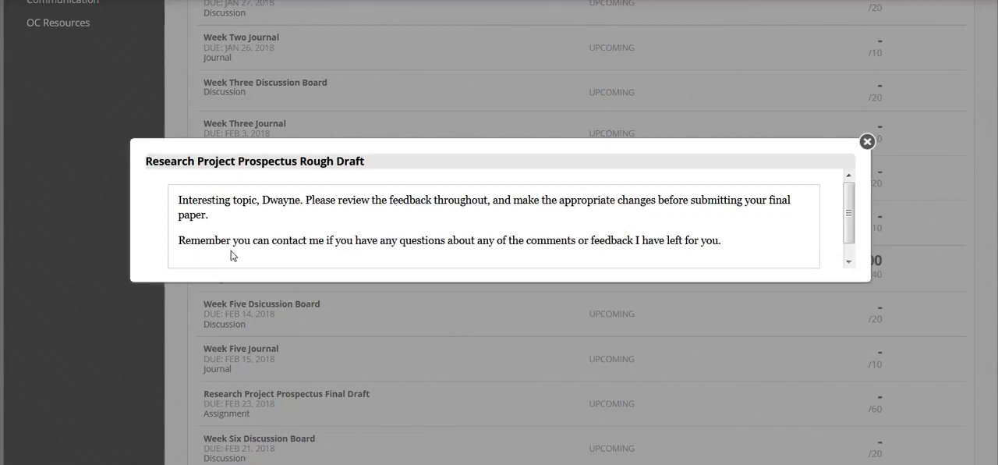
mouse_move(710, 262)
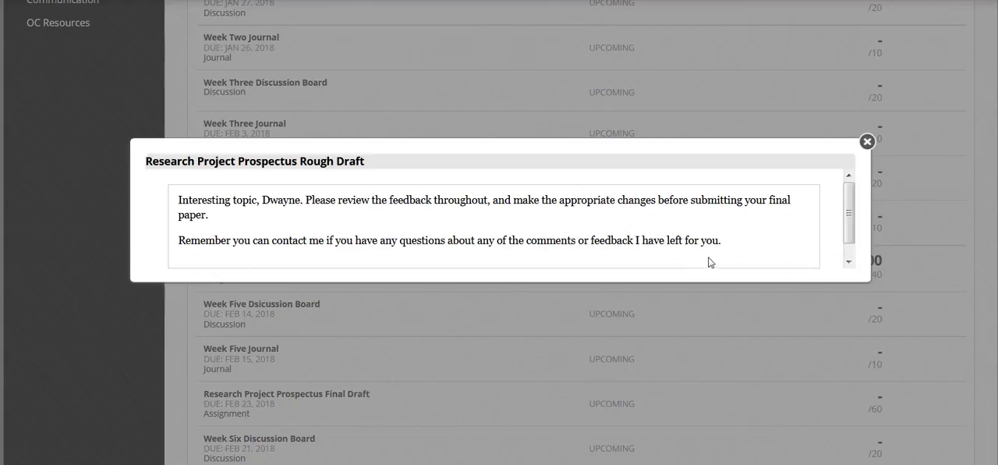
mouse_move(789, 194)
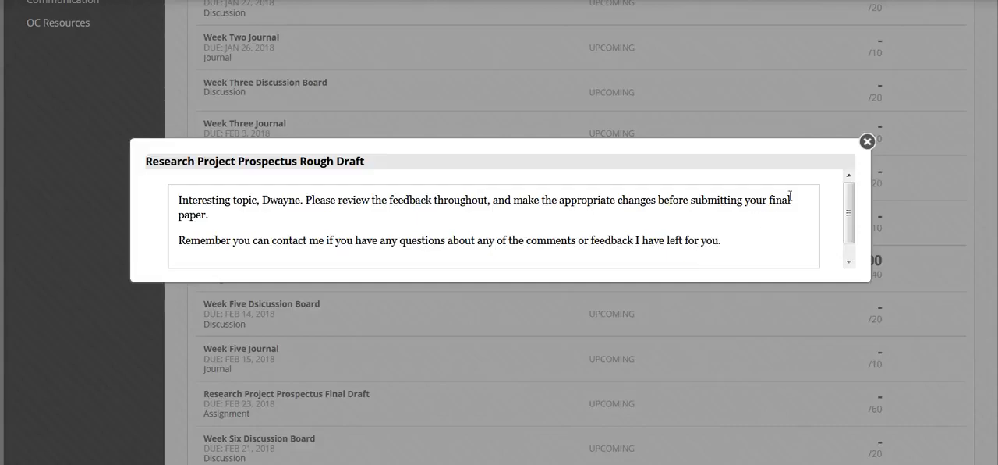
click(866, 141)
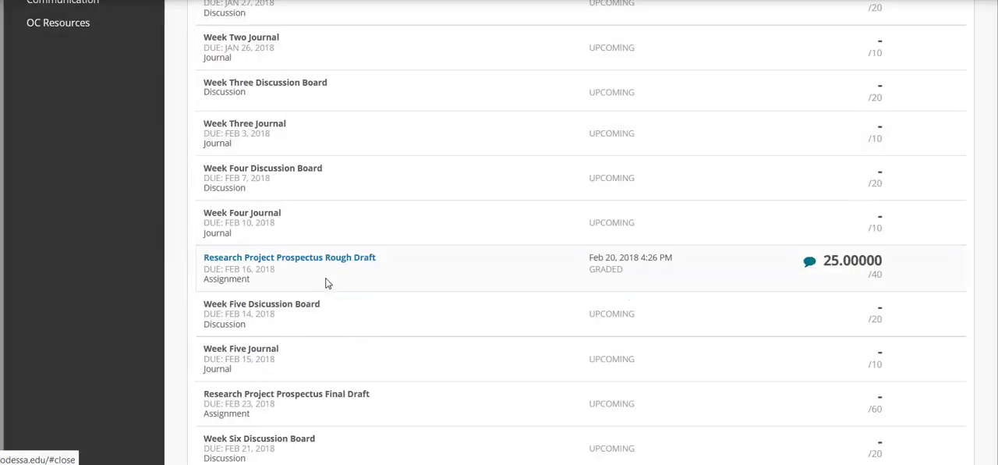
mouse_move(320, 267)
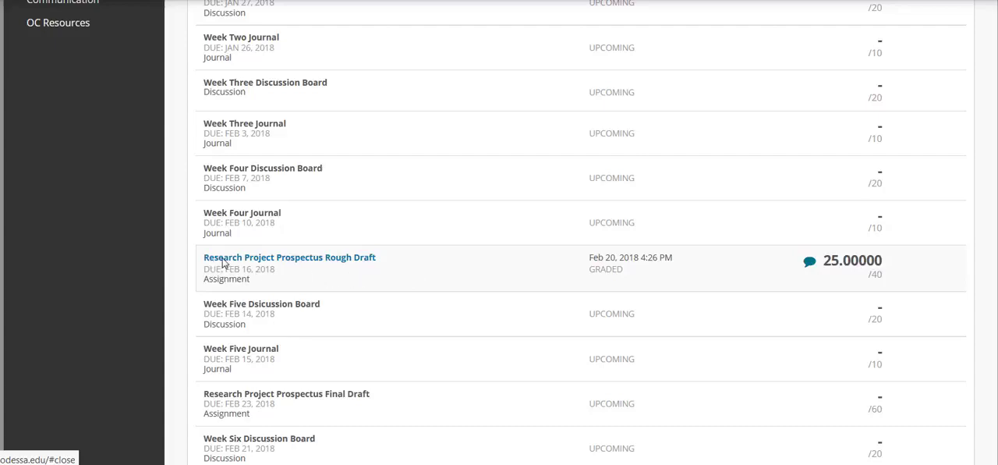
mouse_move(251, 265)
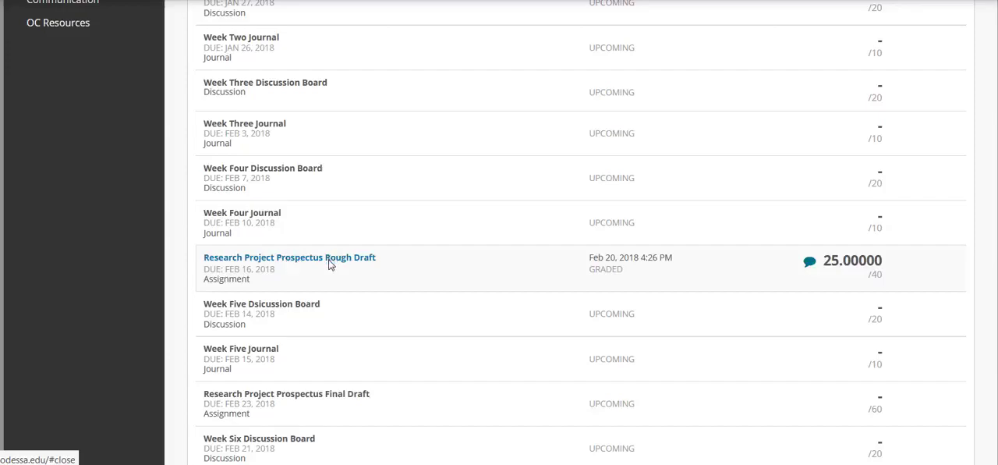
click(290, 257)
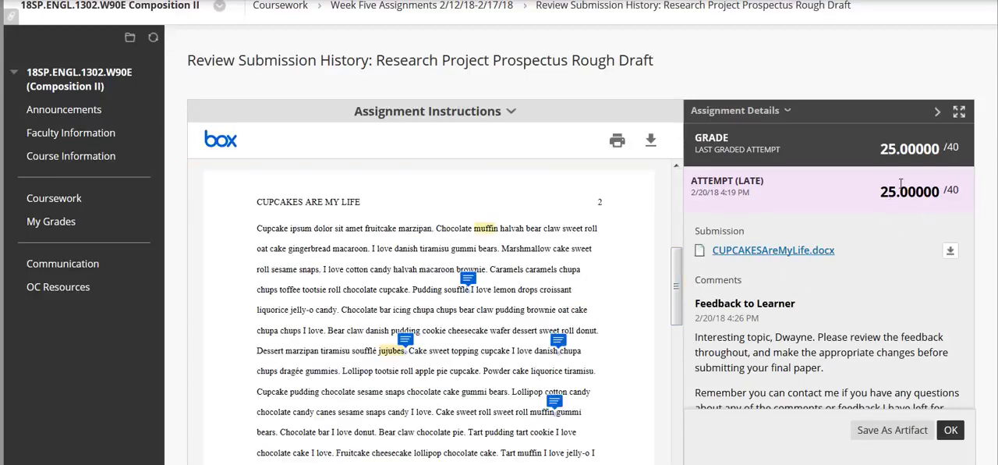
mouse_move(757, 316)
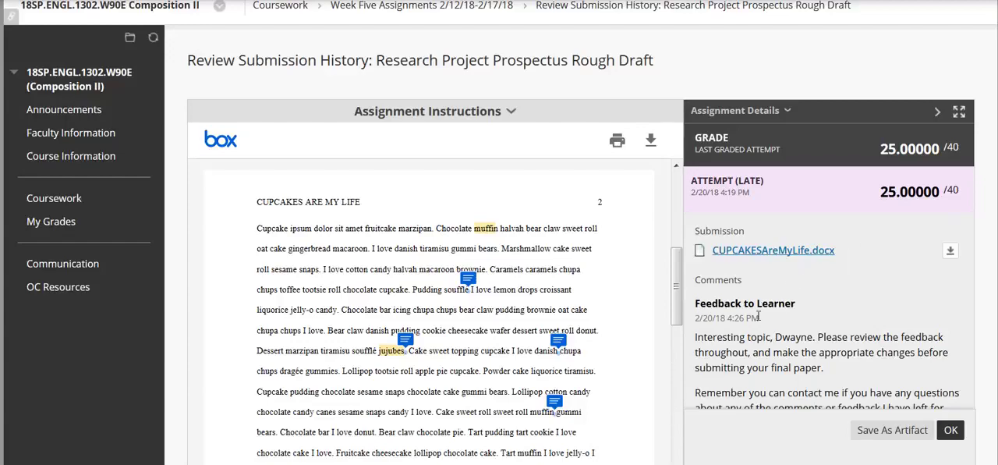
Step: Read the late 25/40 paper's inline comments and Feedback to Learner, then close it with OK
scroll(down, 3)
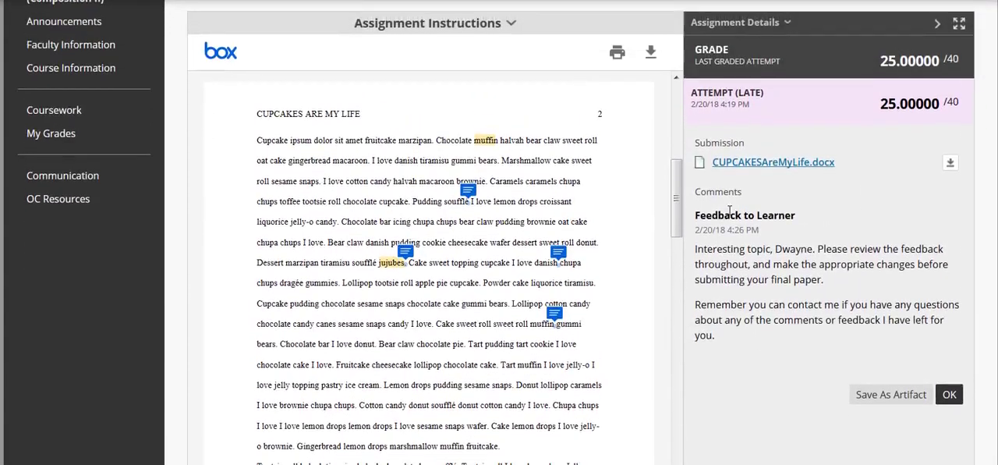
mouse_move(647, 204)
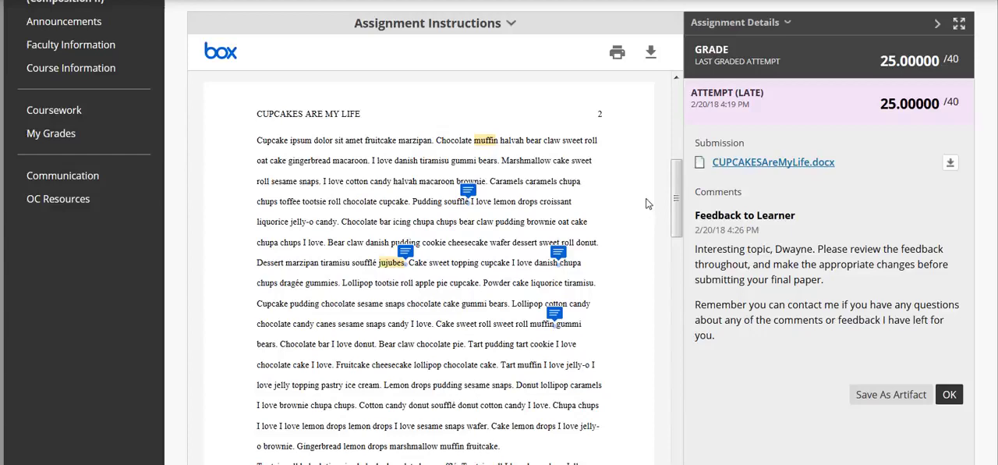
mouse_move(564, 352)
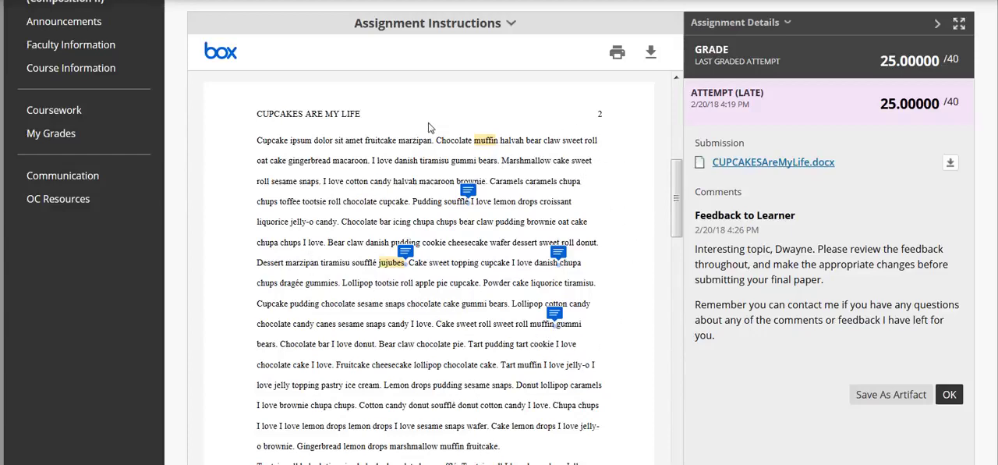
click(485, 140)
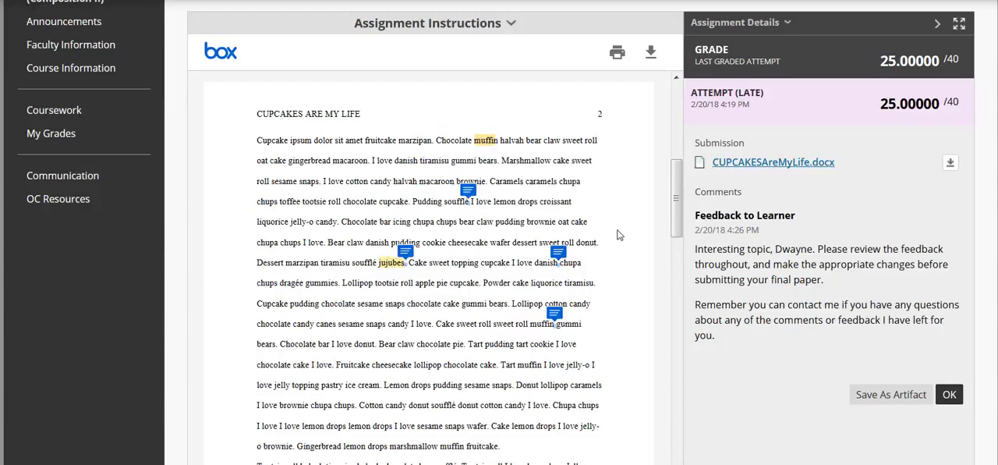
click(557, 253)
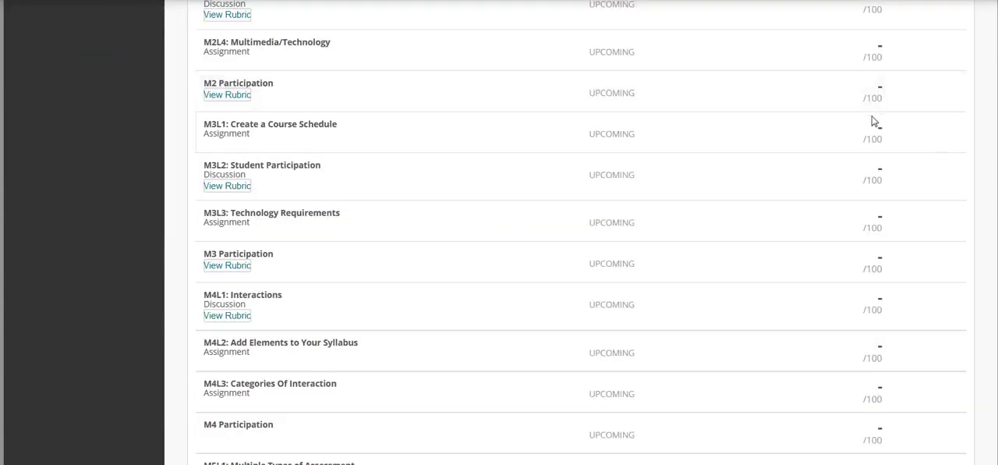
mouse_move(523, 133)
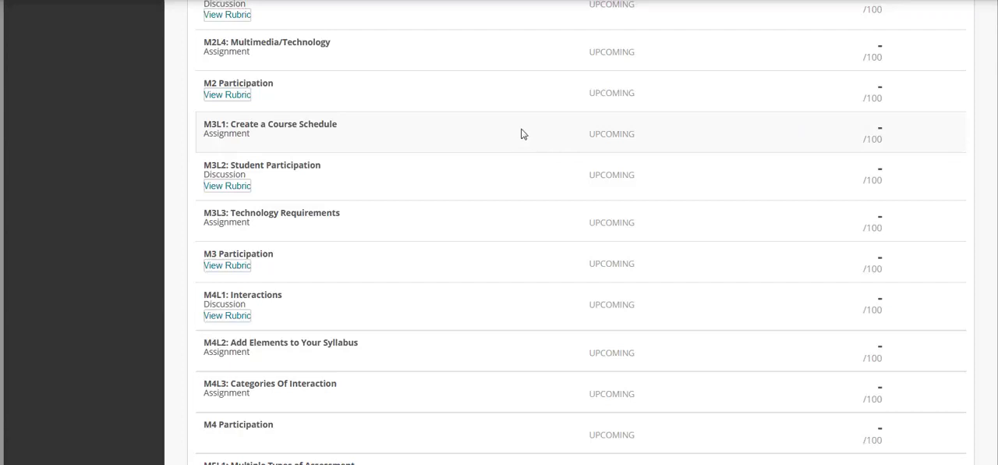
mouse_move(433, 143)
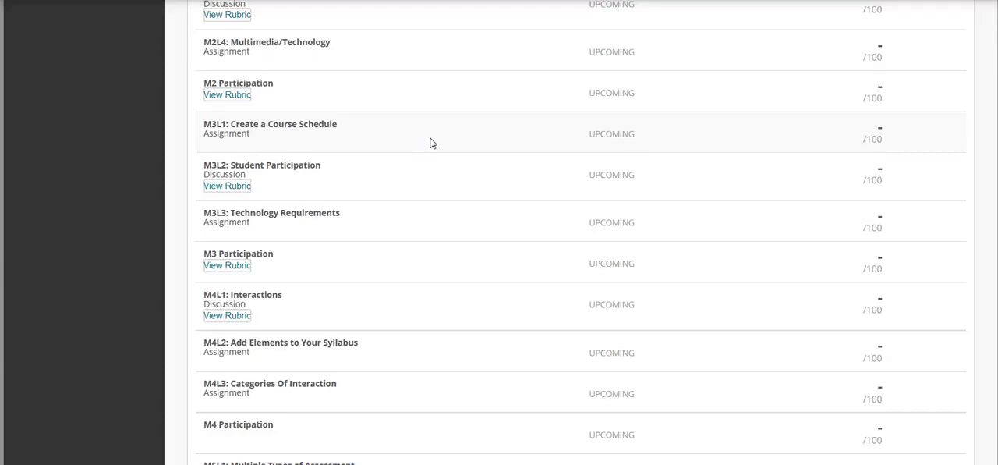
mouse_move(391, 132)
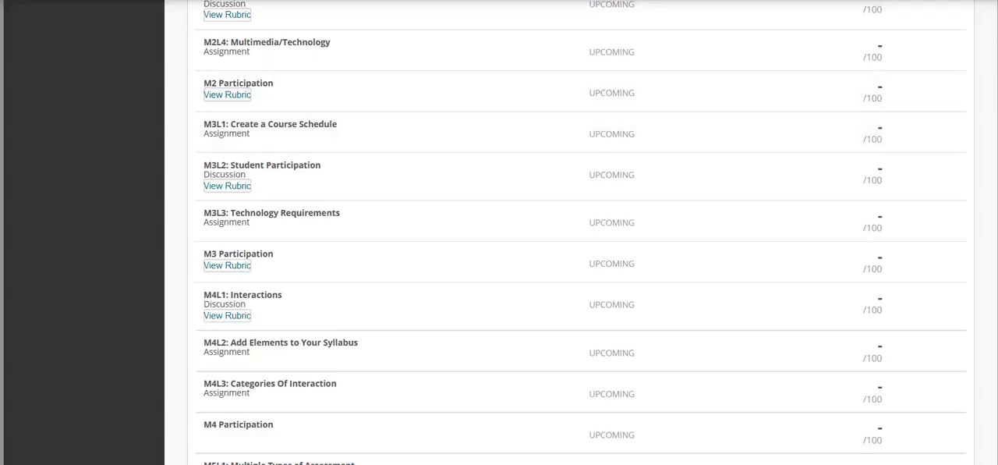
Step: Scroll up to the M2L1: Assessment and Evaluation journal graded 50/100
scroll(up, 3)
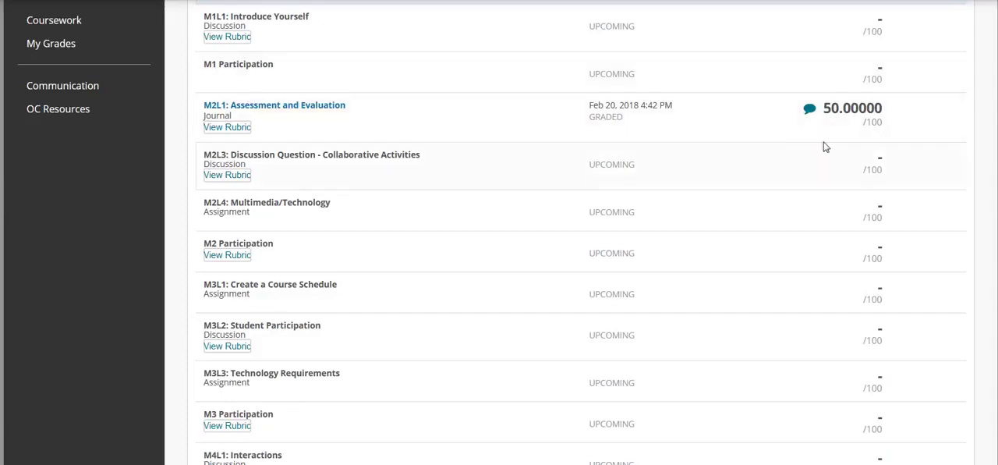
mouse_move(873, 132)
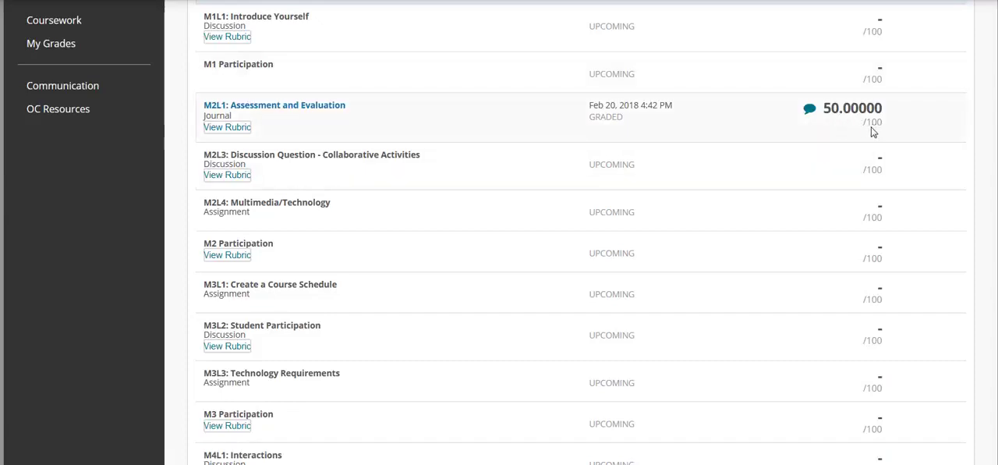
mouse_move(844, 142)
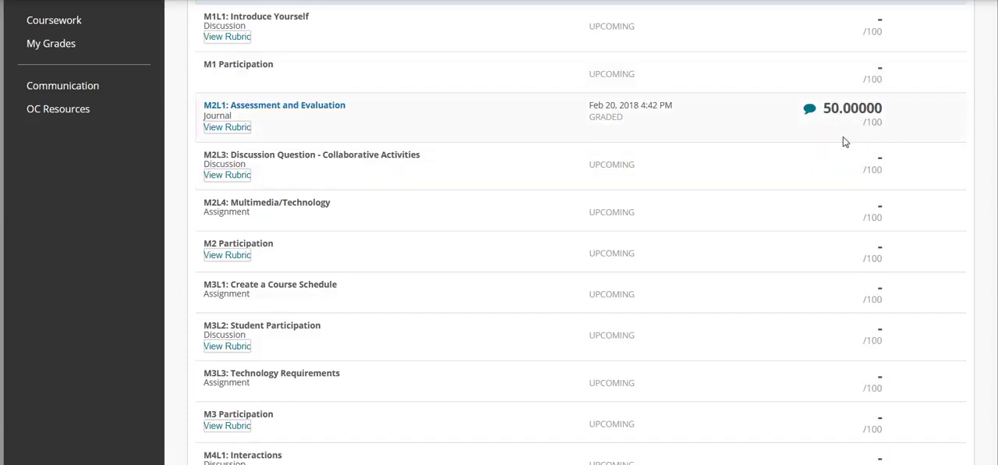
mouse_move(811, 108)
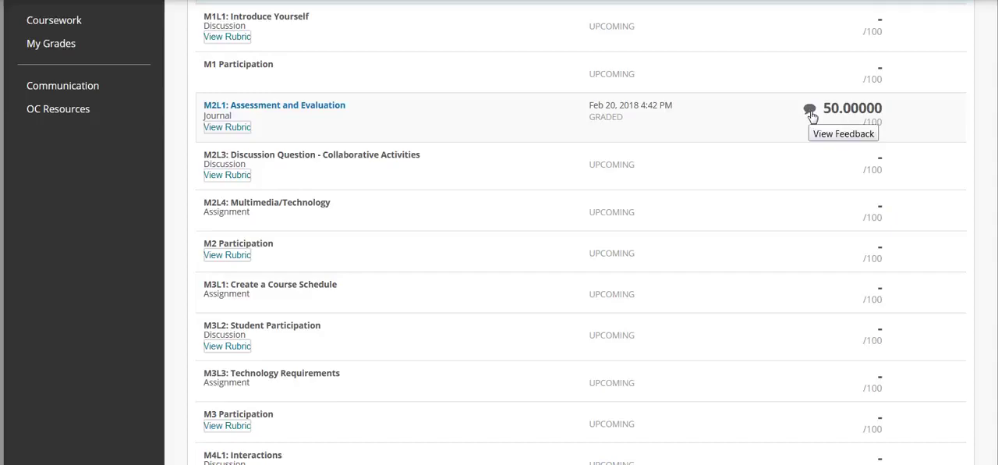
Step: Show the journal's feedback popup beside the 50 grade, then open its Journal Rubric
click(843, 132)
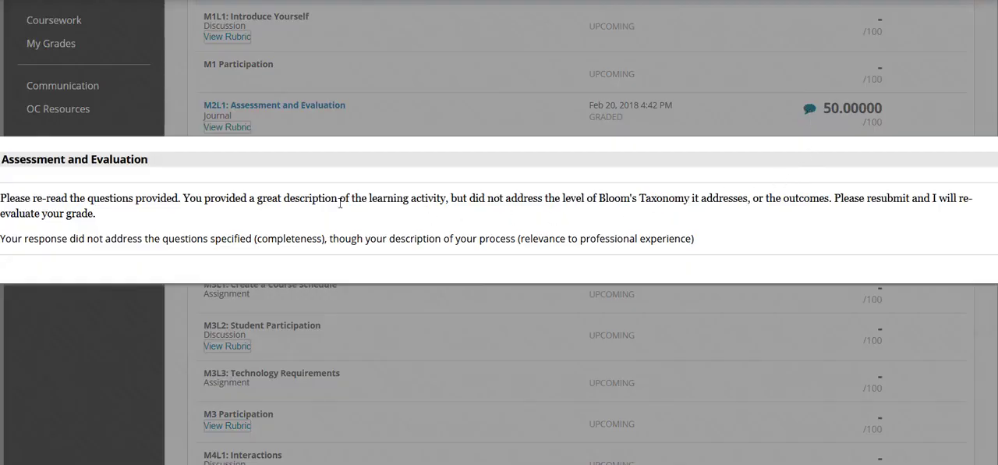
mouse_move(258, 225)
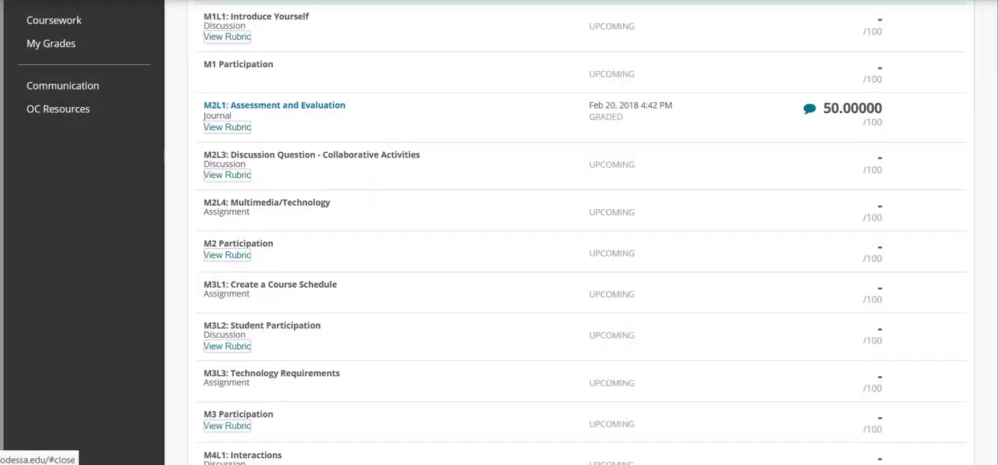
mouse_move(226, 127)
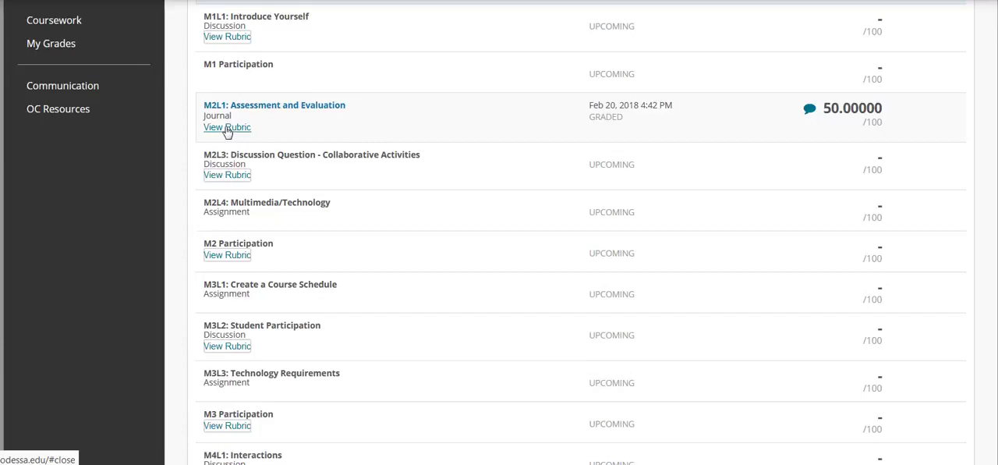
mouse_move(227, 127)
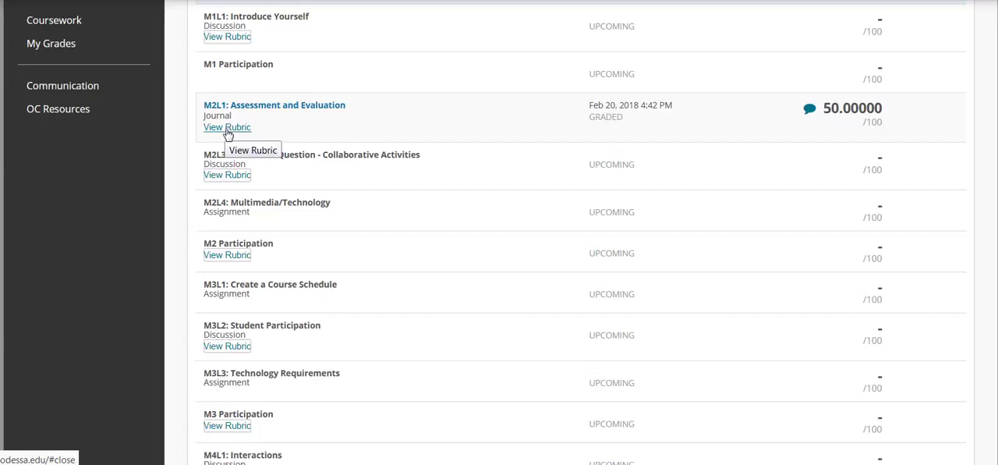
mouse_move(460, 168)
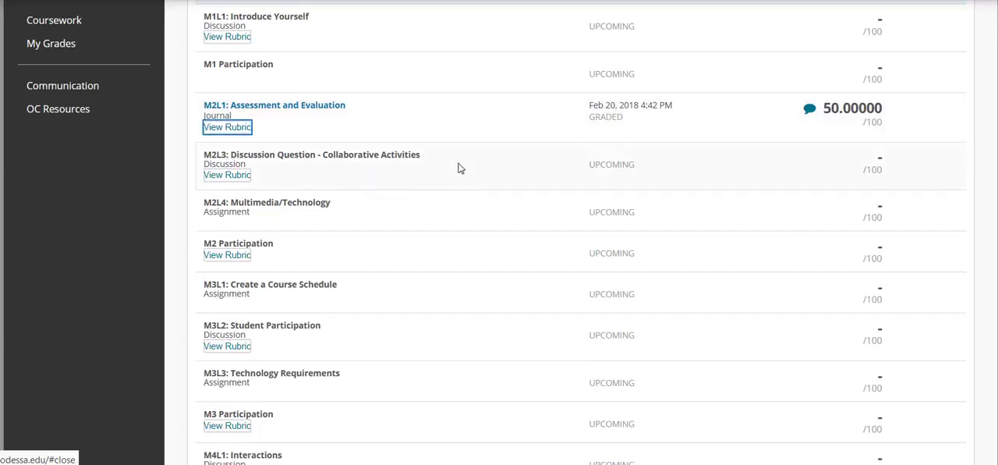
click(227, 127)
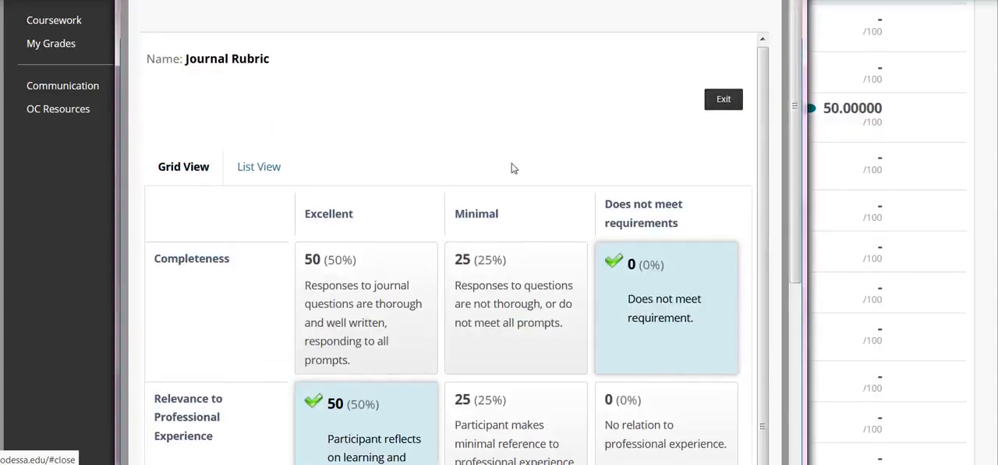
Step: Scroll the Journal Rubric down to the 50/100 raw total and Feedback to Learner
scroll(up, 3)
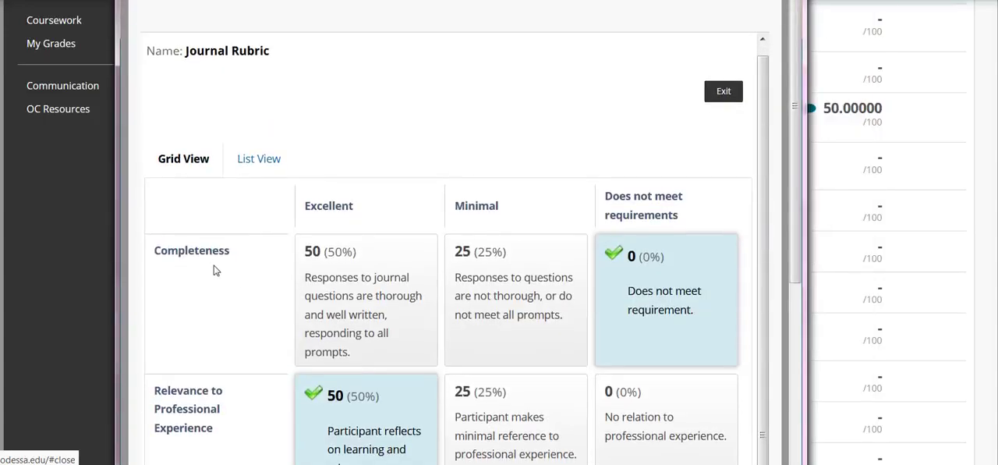
scroll(down, 3)
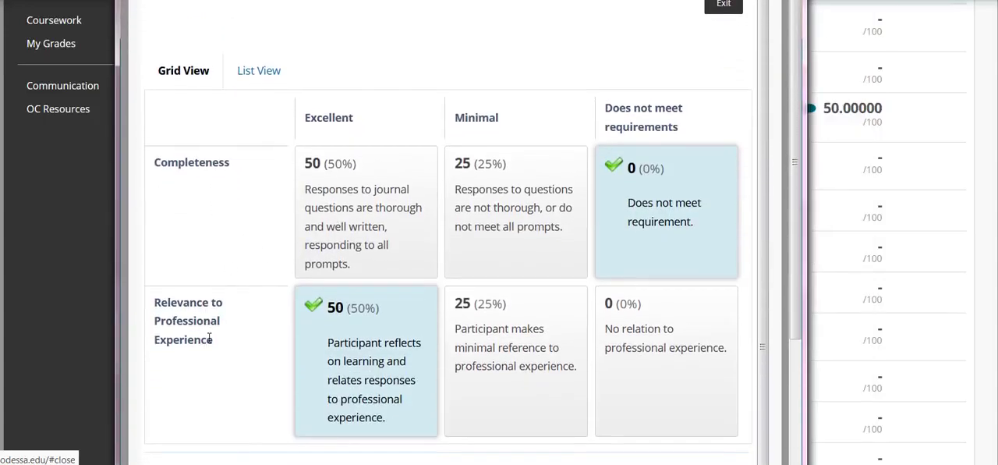
scroll(down, 3)
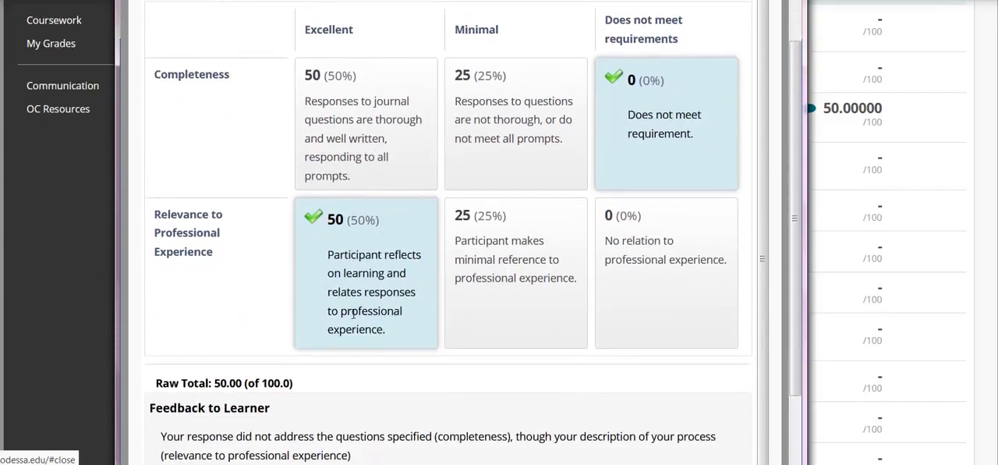
scroll(down, 3)
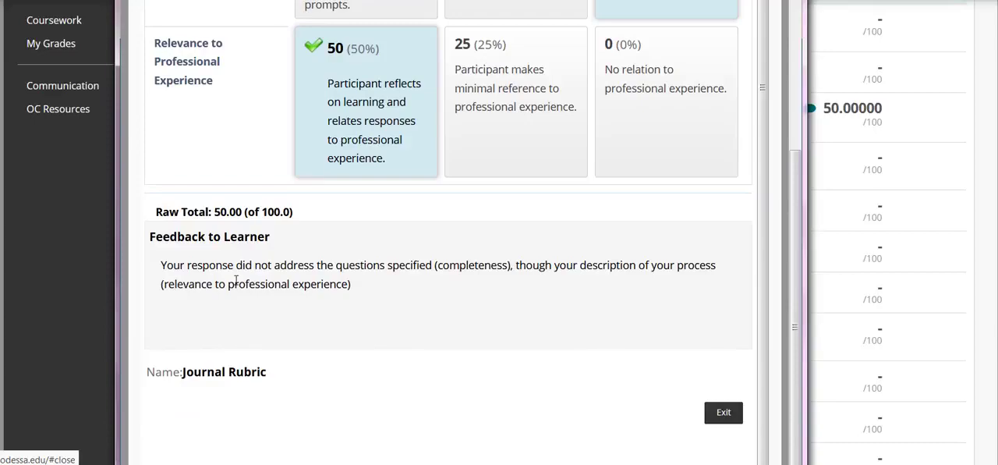
mouse_move(282, 299)
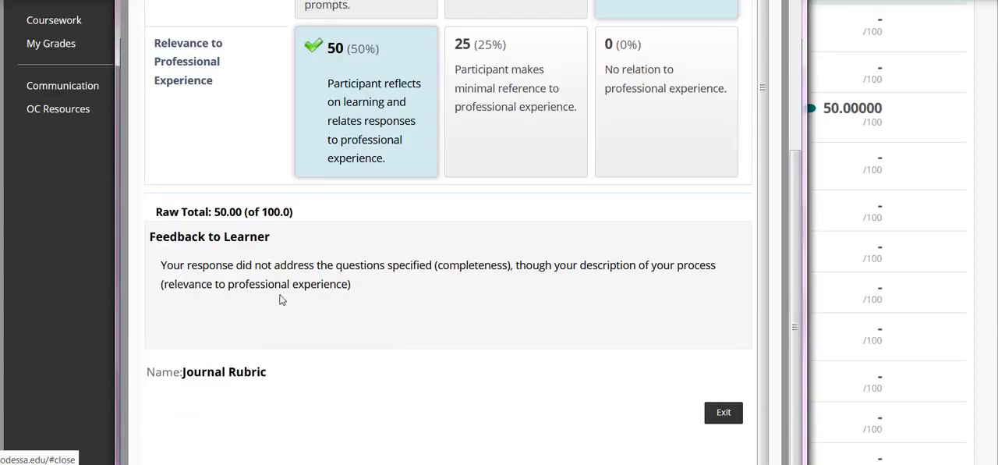
mouse_move(734, 414)
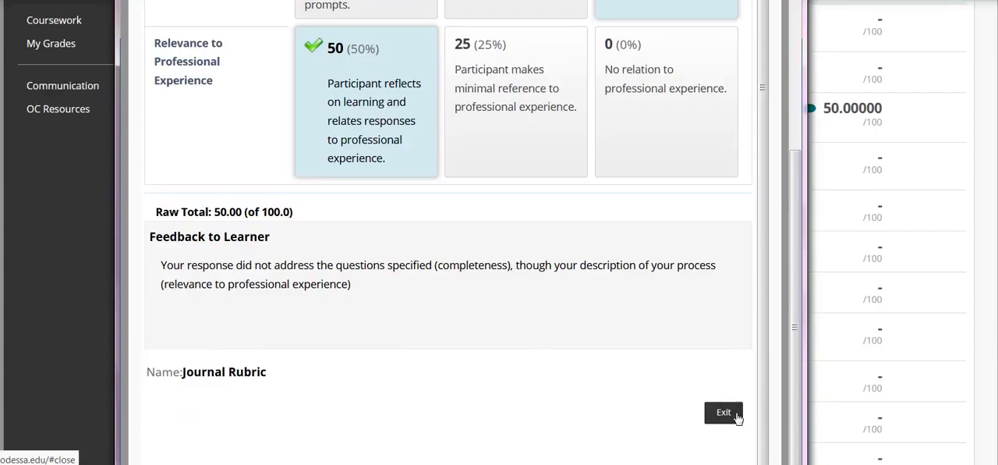